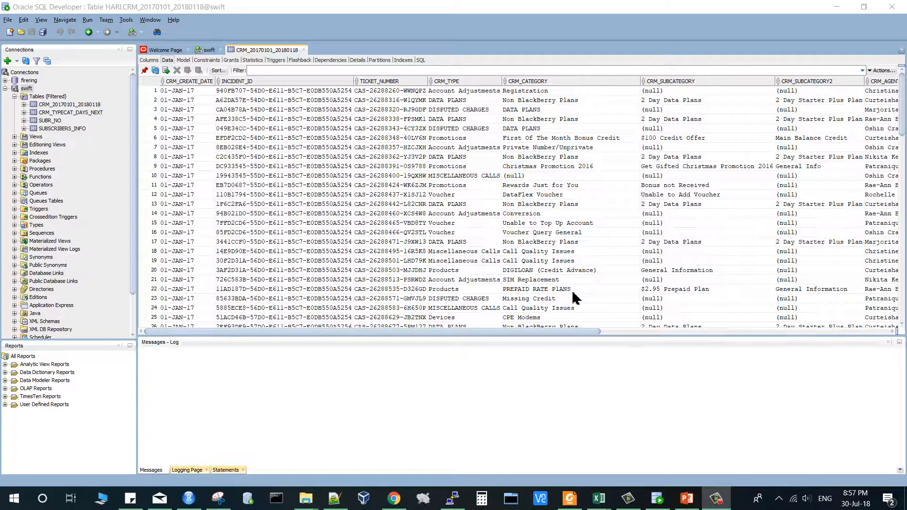
{"action": "mouse_move", "coordinate": [485, 265]}
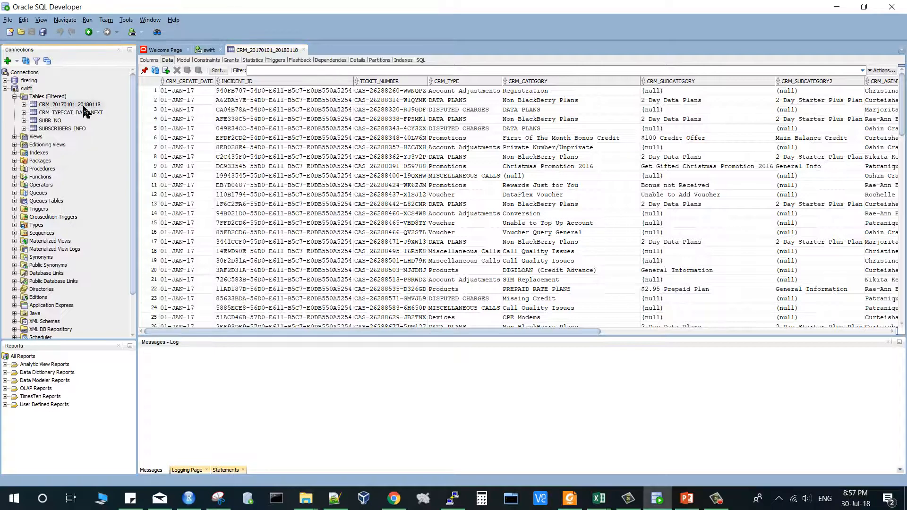
Show the fcr_cleaup.R script's later cleaning steps: encoding identifiers, joining datasets and splitting by date.
{"action": "left_click", "coordinate": [62, 129]}
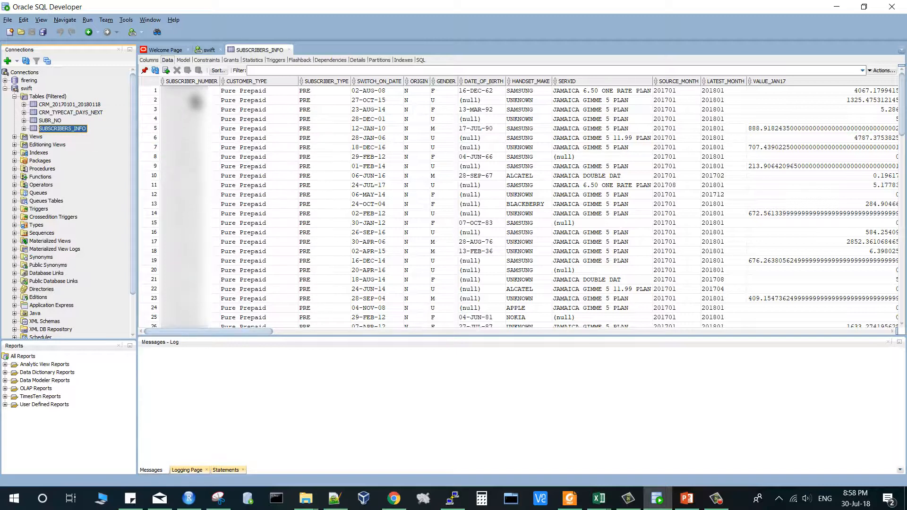
{"action": "mouse_move", "coordinate": [313, 129]}
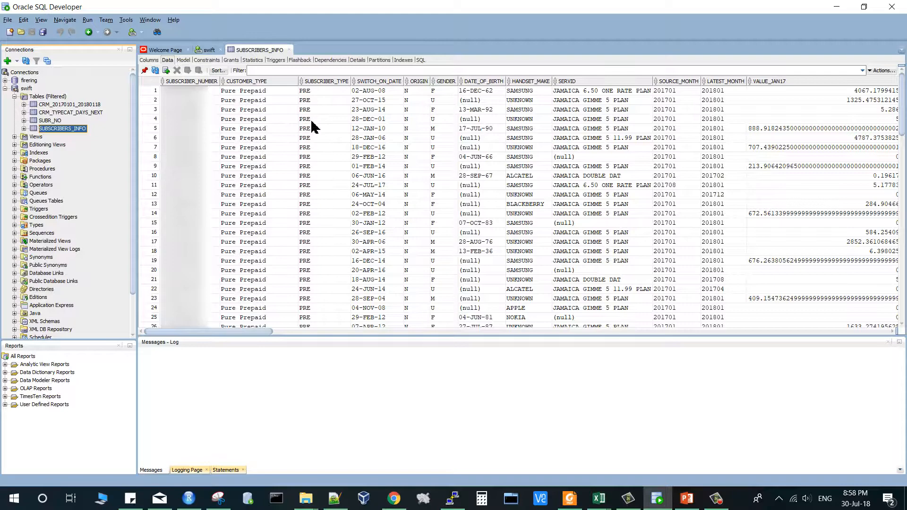
{"action": "mouse_move", "coordinate": [264, 331]}
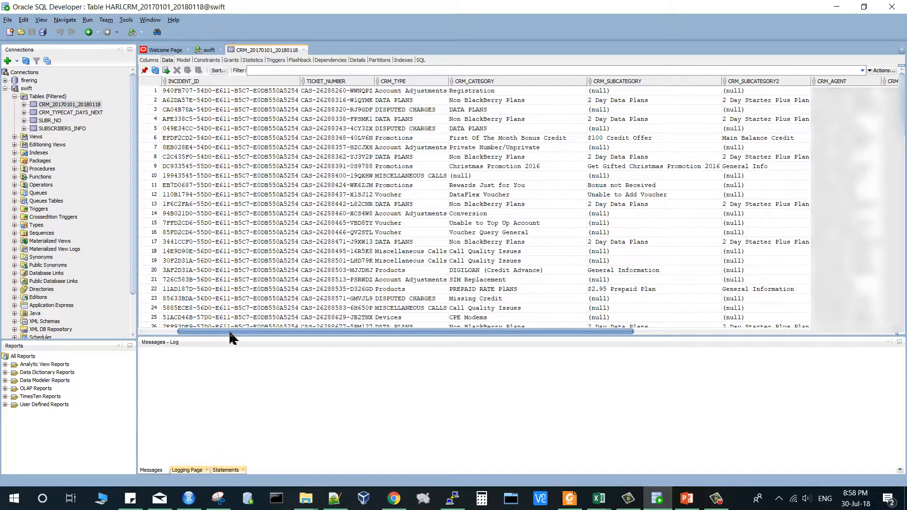
{"action": "mouse_move", "coordinate": [696, 398]}
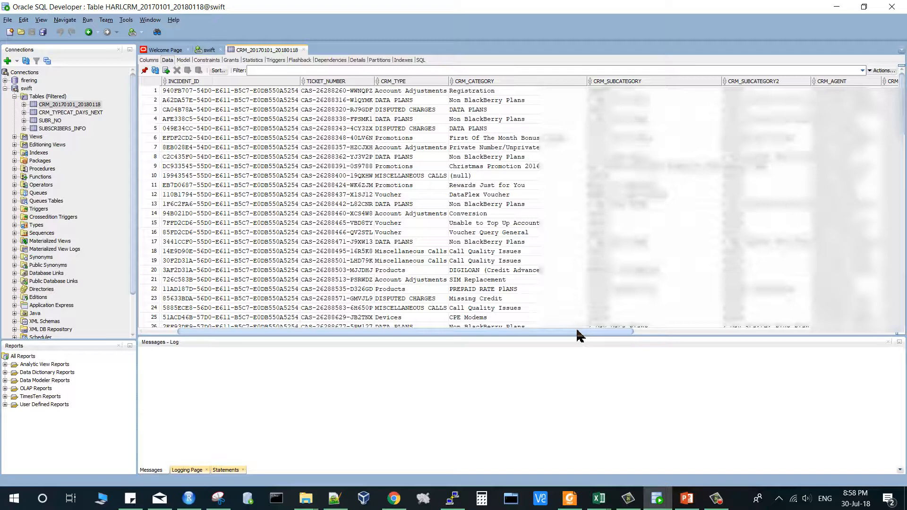
{"action": "scroll", "scroll_direction": "right", "scroll_amount": 3}
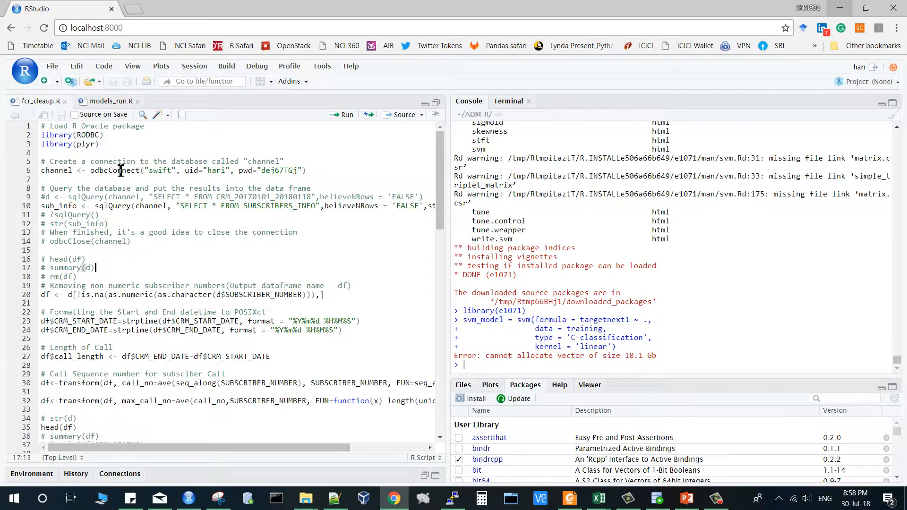
{"action": "mouse_move", "coordinate": [195, 263]}
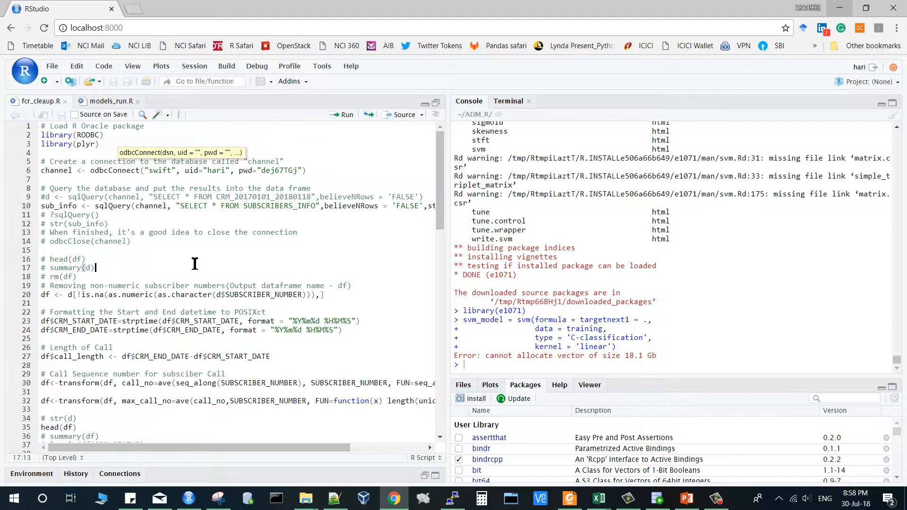
{"action": "scroll", "scroll_direction": "down", "scroll_amount": 3}
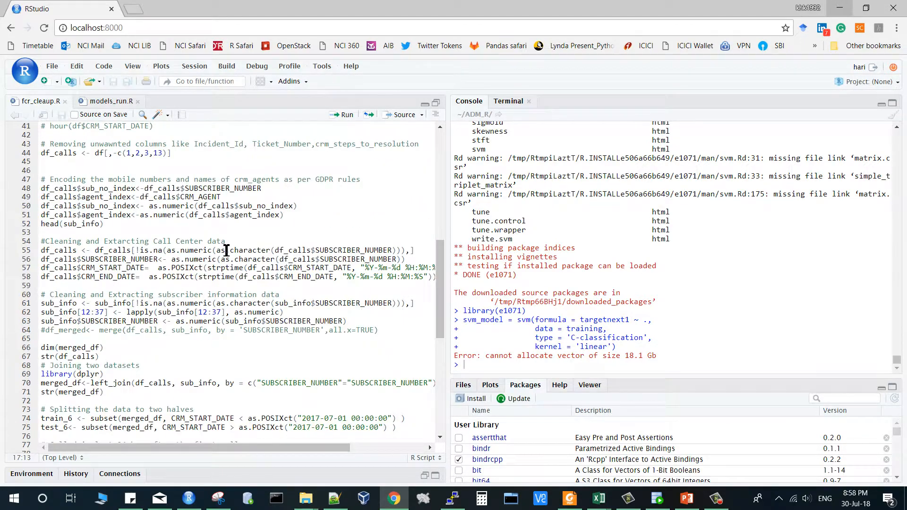
{"action": "mouse_move", "coordinate": [375, 369]}
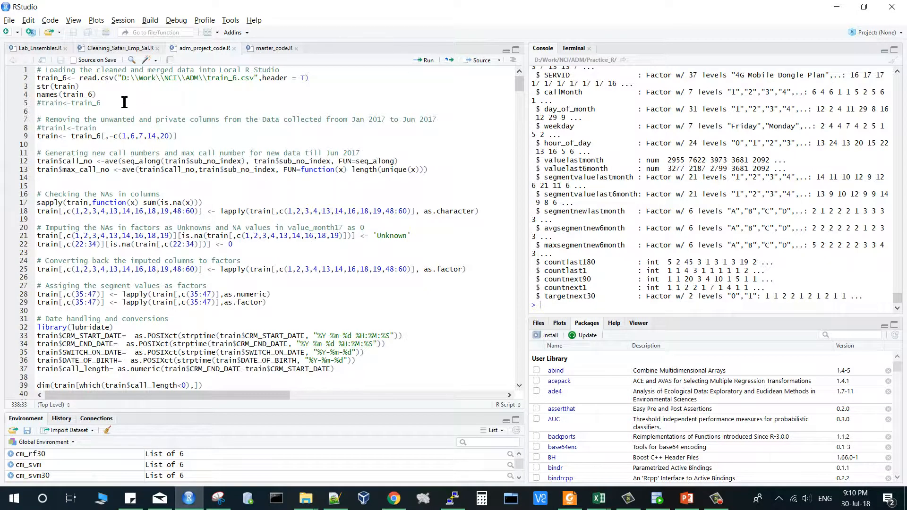
{"action": "mouse_move", "coordinate": [277, 79]}
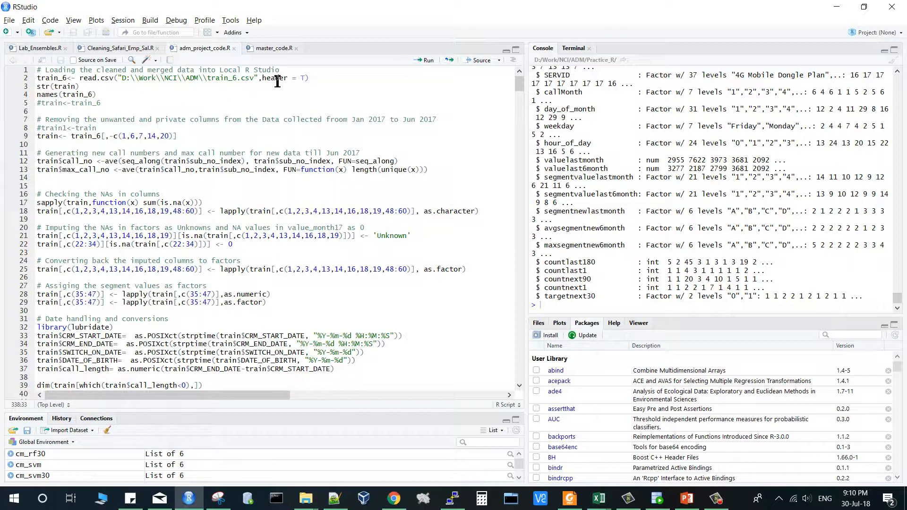
Show adm_project_code.R's date handling, segment filling, call-count targets and CSV-saving lines.
{"action": "double_click", "coordinate": [226, 78]}
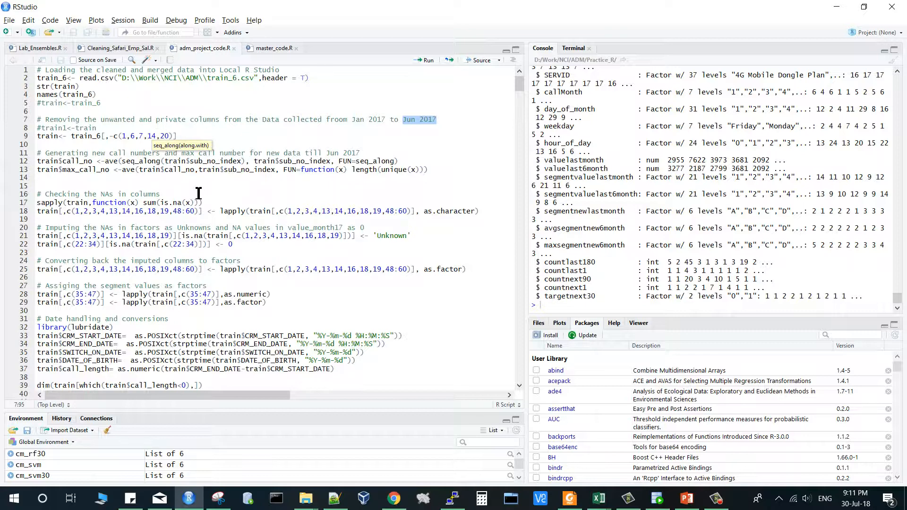
{"action": "scroll", "scroll_direction": "down", "scroll_amount": 3}
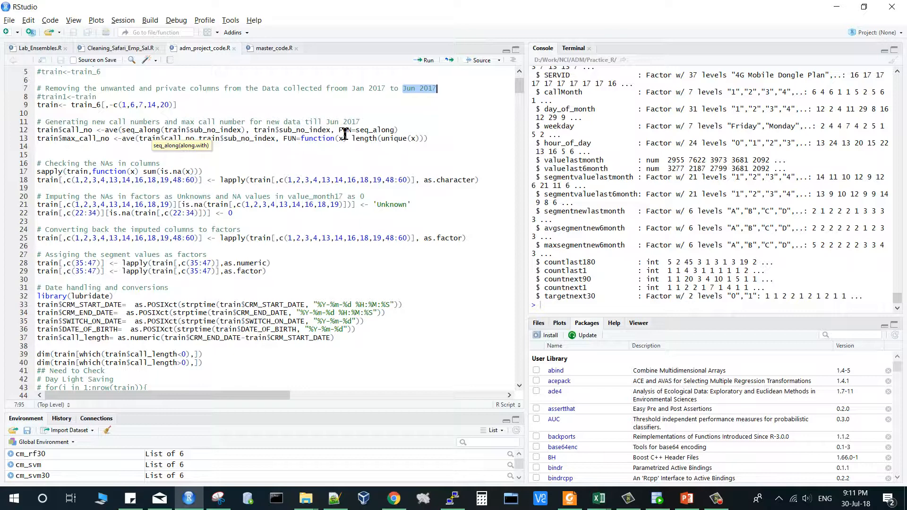
{"action": "mouse_move", "coordinate": [306, 125]}
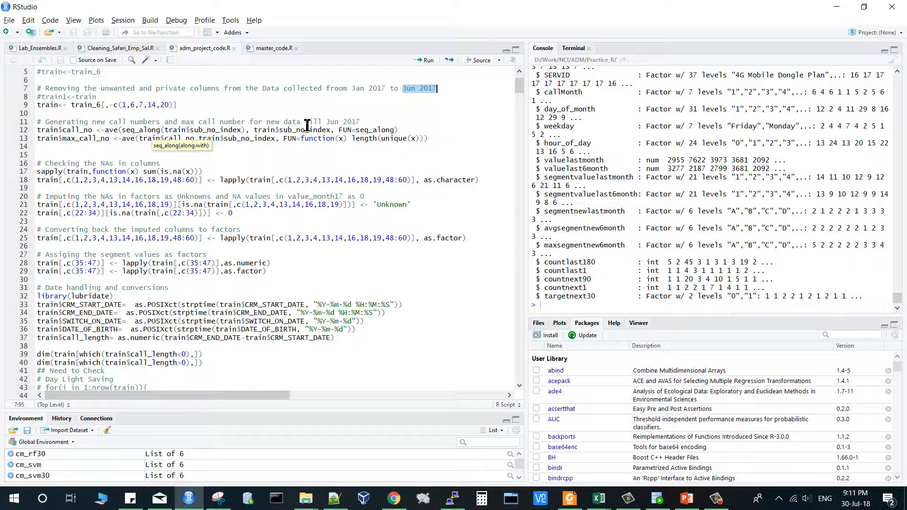
{"action": "mouse_move", "coordinate": [373, 129]}
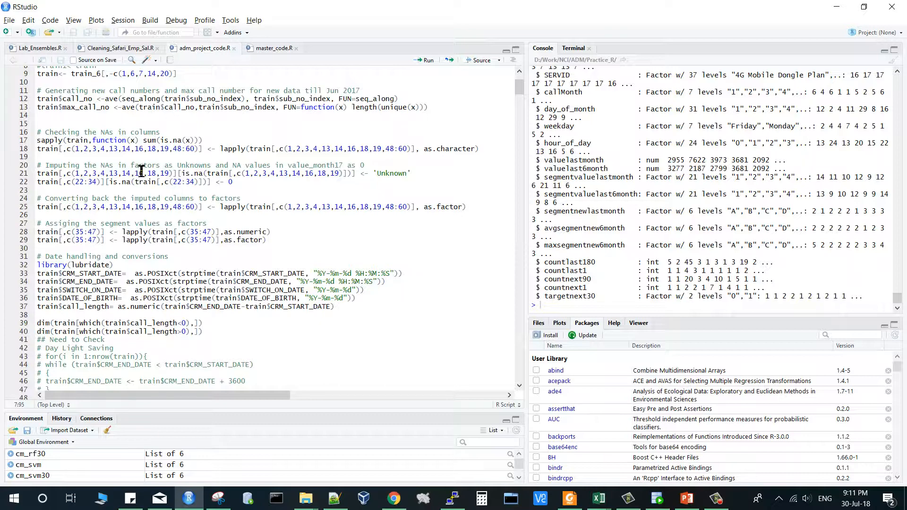
{"action": "scroll", "scroll_direction": "down", "scroll_amount": 3}
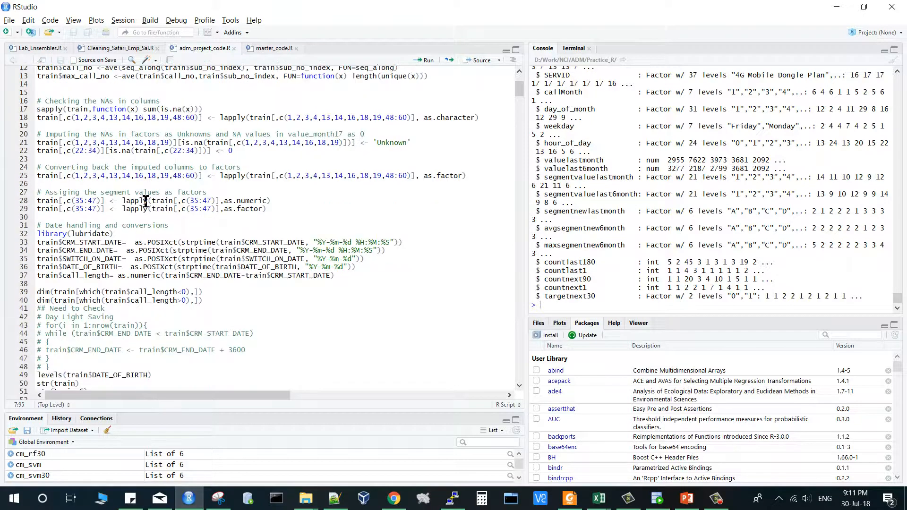
{"action": "scroll", "scroll_direction": "down", "scroll_amount": 3}
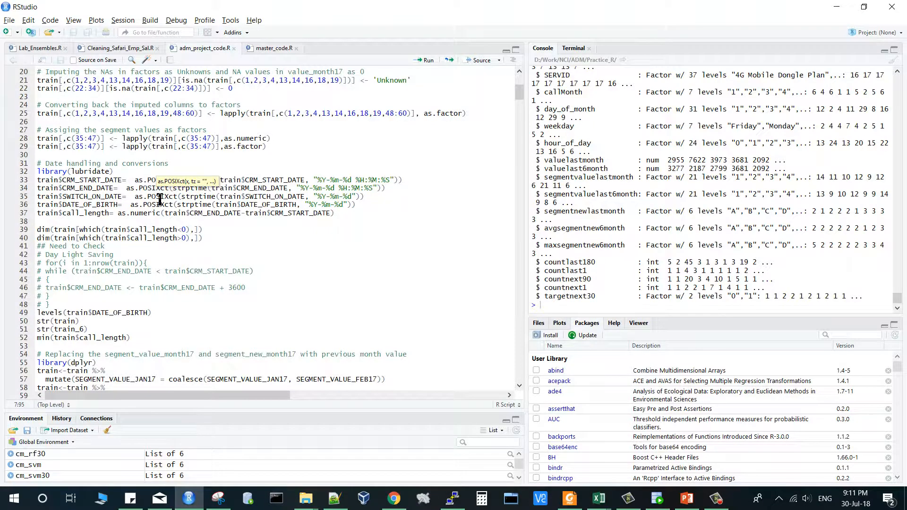
{"action": "scroll", "scroll_direction": "down", "scroll_amount": 3}
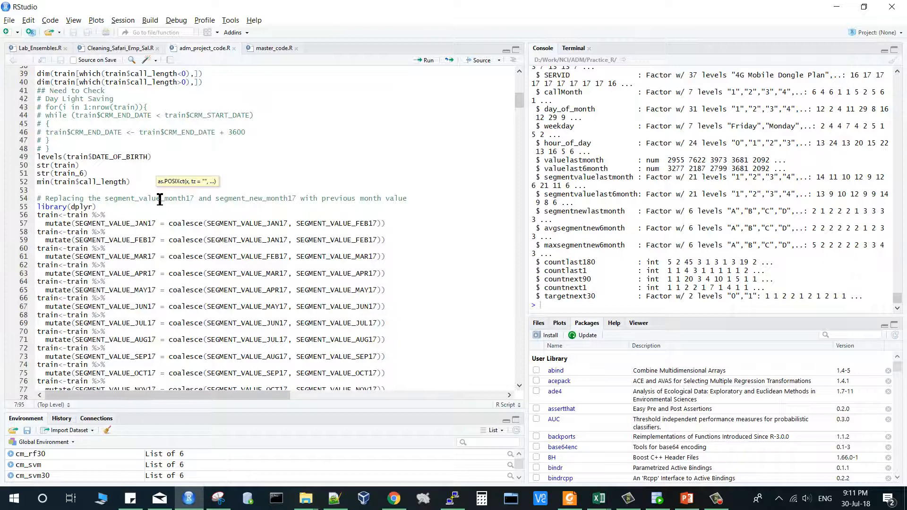
{"action": "scroll", "scroll_direction": "down", "scroll_amount": 3}
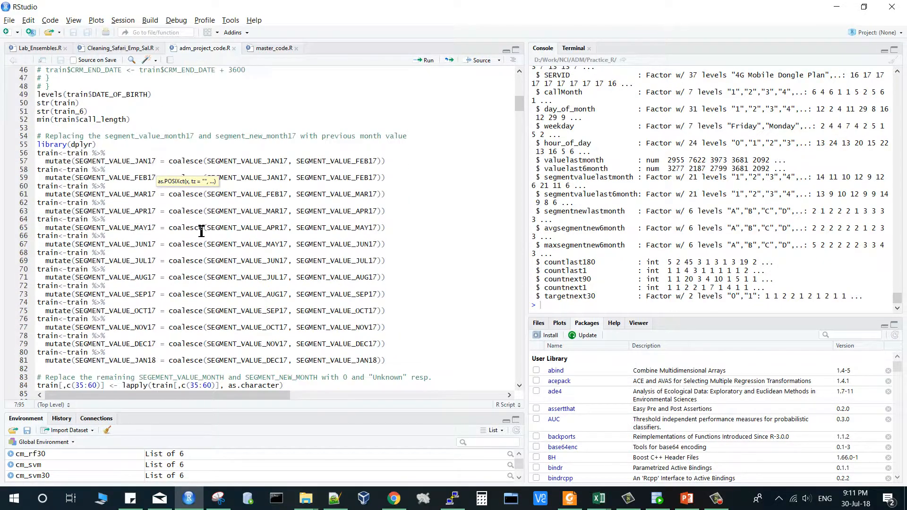
{"action": "scroll", "scroll_direction": "down", "scroll_amount": 3}
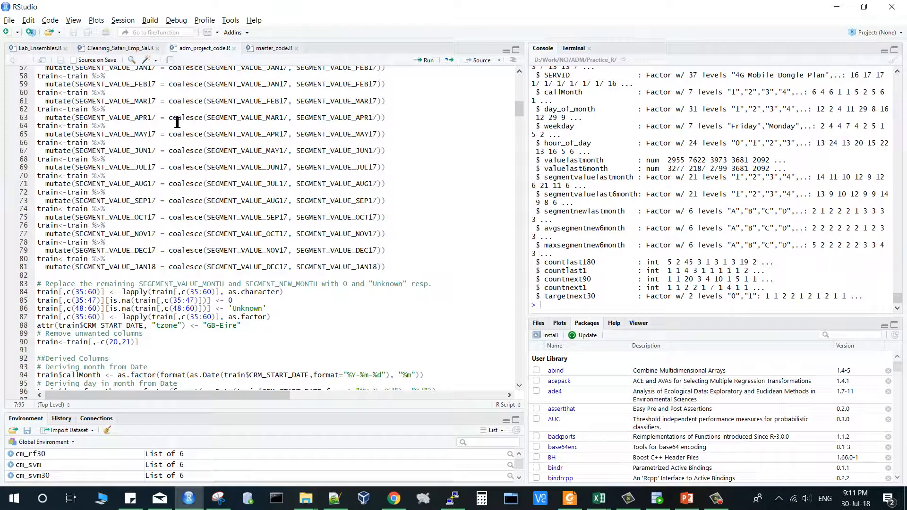
{"action": "scroll", "scroll_direction": "down", "scroll_amount": 3}
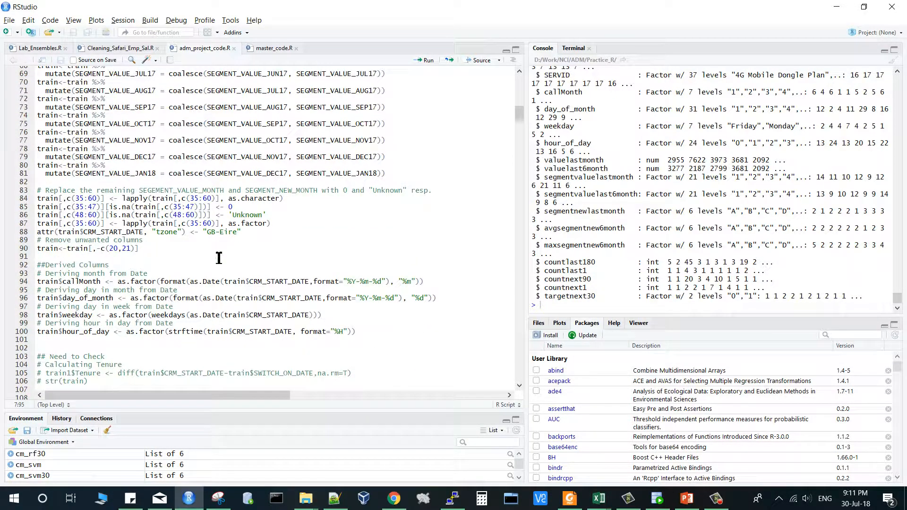
{"action": "scroll", "scroll_direction": "down", "scroll_amount": 3}
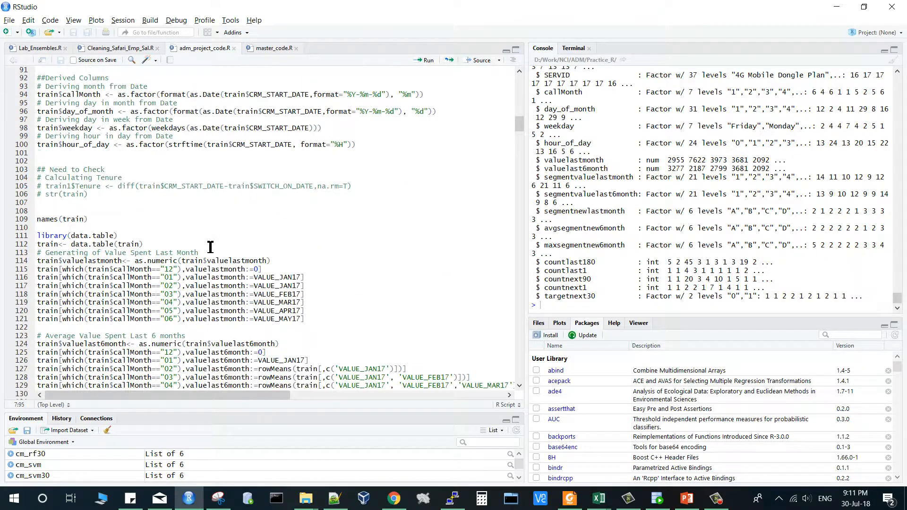
{"action": "scroll", "scroll_direction": "down", "scroll_amount": 3}
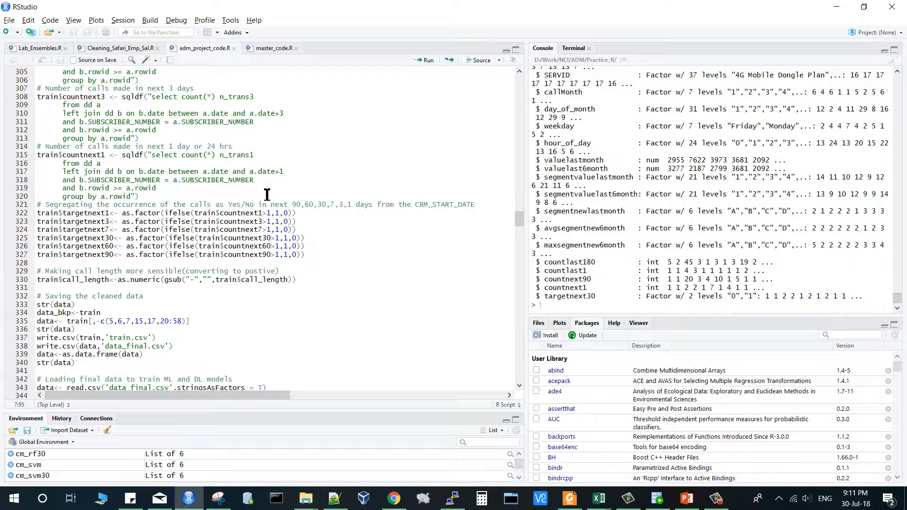
{"action": "scroll", "scroll_direction": "up", "scroll_amount": 3}
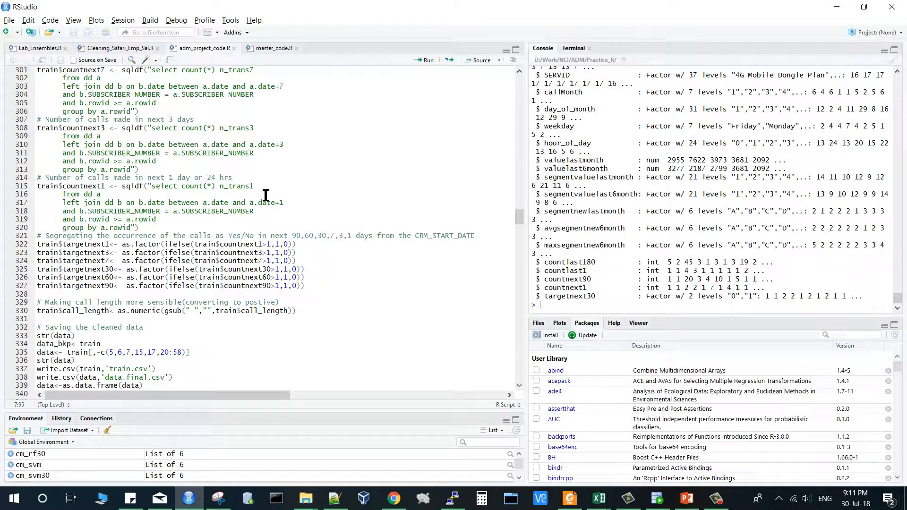
{"action": "mouse_move", "coordinate": [149, 230]}
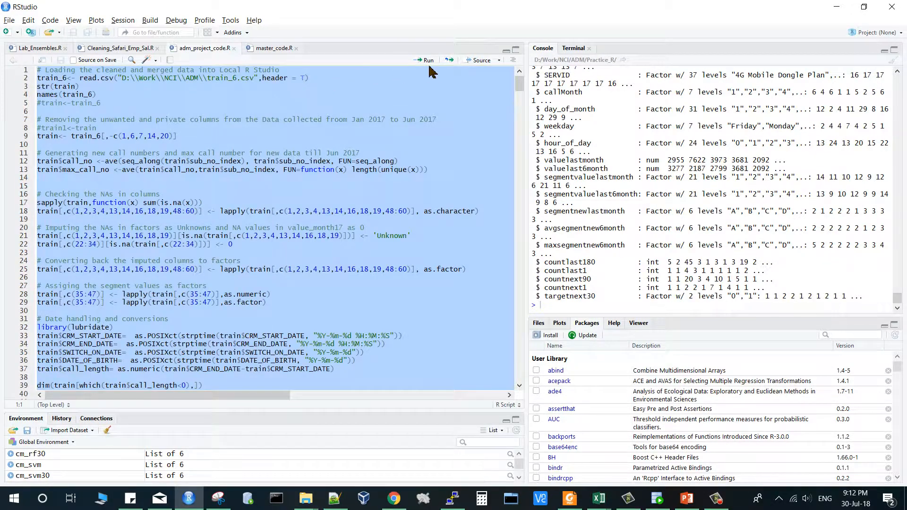
Run all of the project script's code, then bring the presentation back to the front.
{"action": "left_click", "coordinate": [427, 60]}
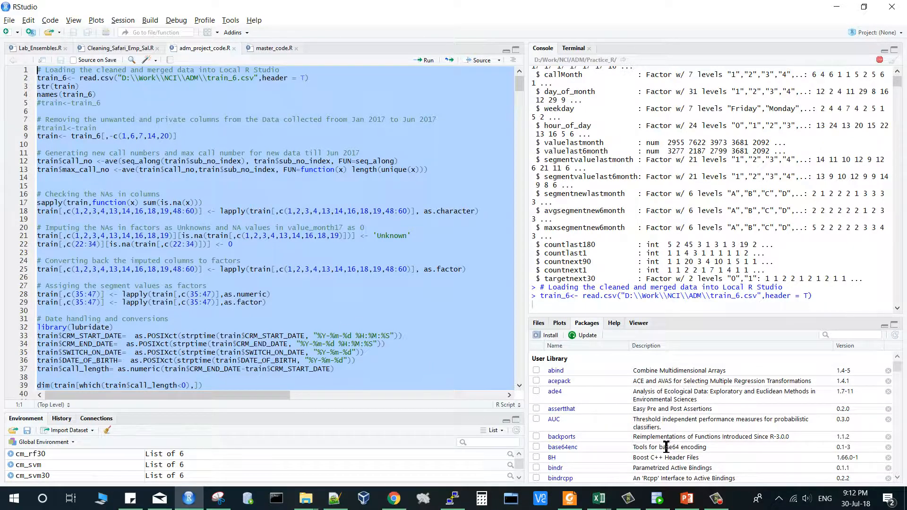
{"action": "left_click", "coordinate": [686, 498]}
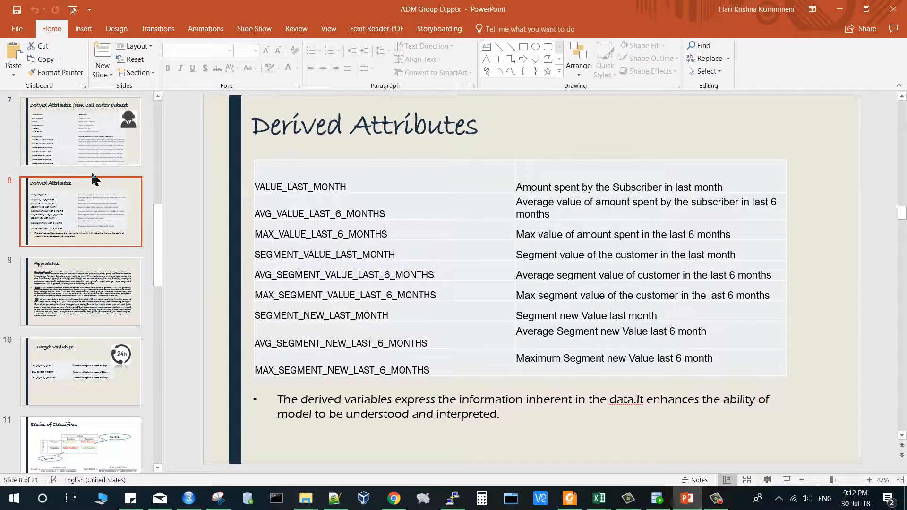
Show slide 12, 'Correlation matrix for our numeric data'.
{"action": "scroll", "scroll_direction": "down", "scroll_amount": 3}
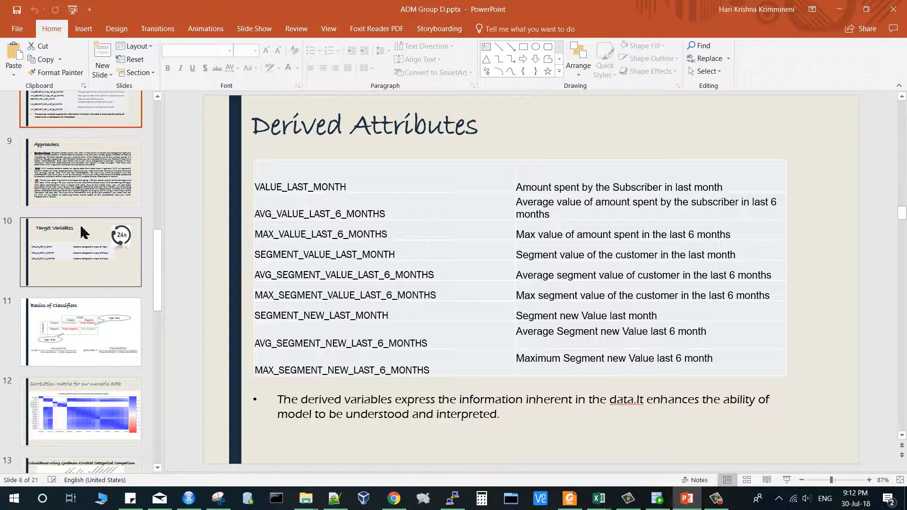
{"action": "left_click", "coordinate": [82, 370]}
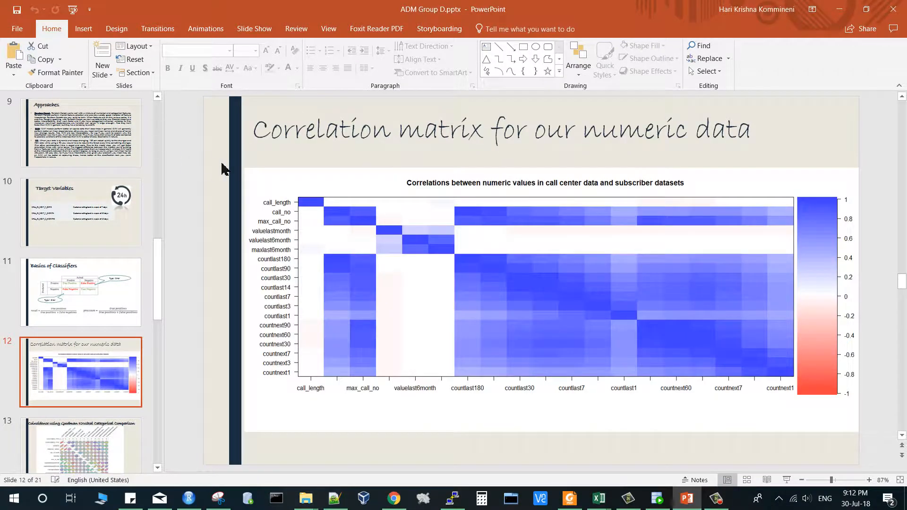
{"action": "mouse_move", "coordinate": [577, 229]}
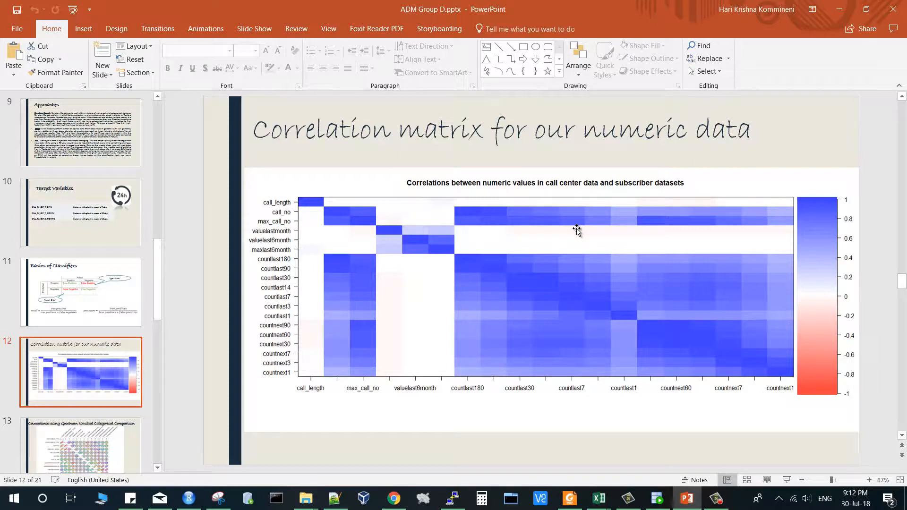
{"action": "mouse_move", "coordinate": [814, 364]}
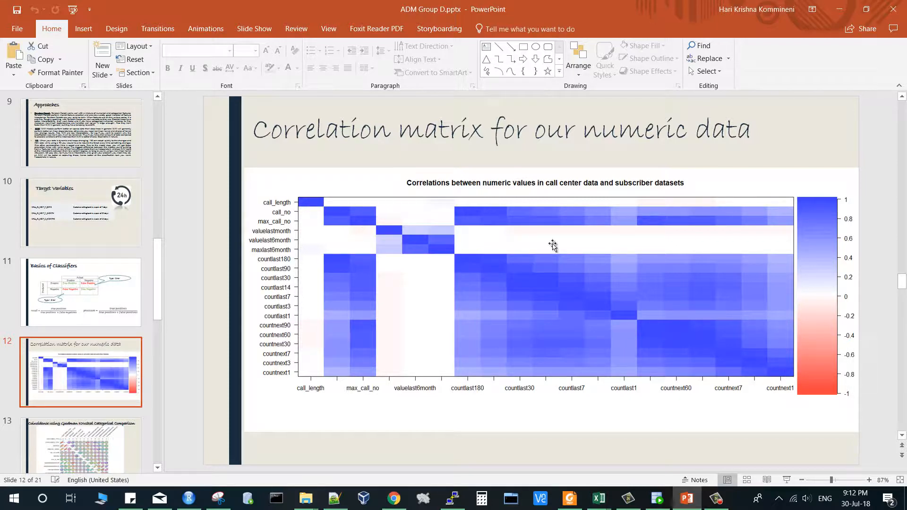
{"action": "mouse_move", "coordinate": [883, 454]}
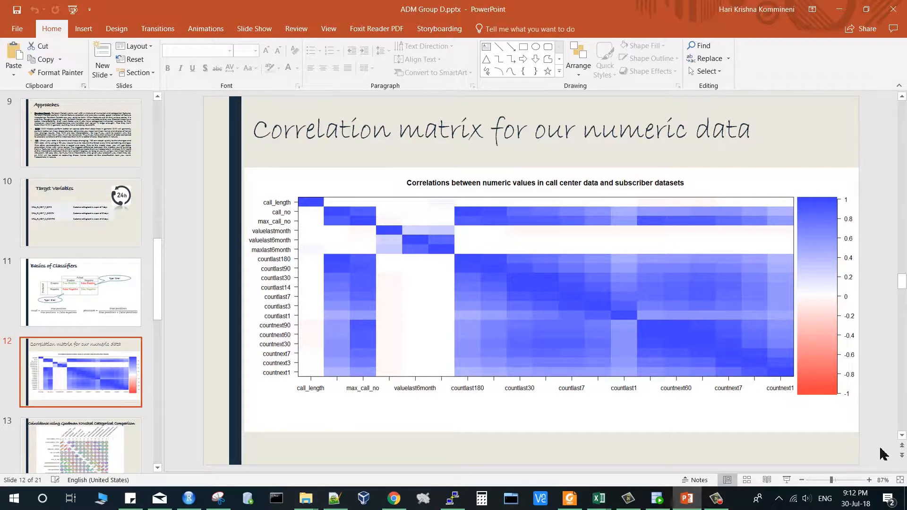
{"action": "mouse_move", "coordinate": [524, 339]}
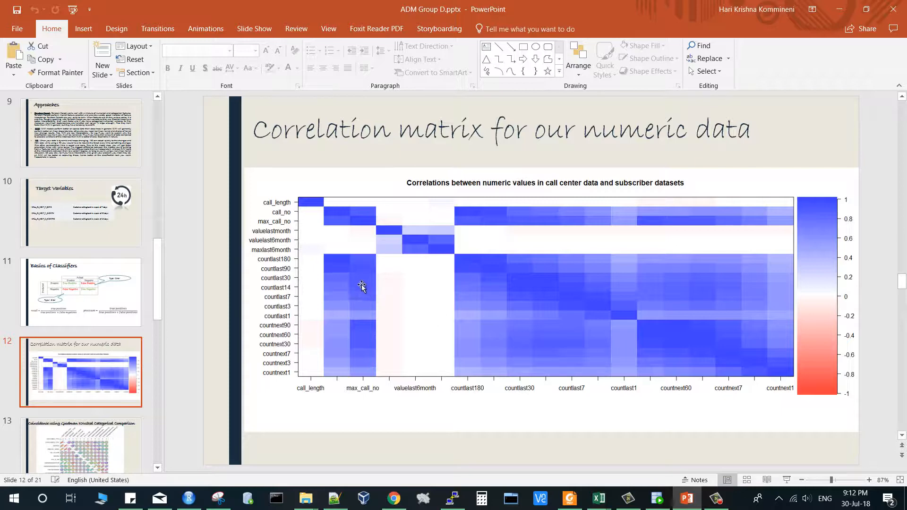
{"action": "mouse_move", "coordinate": [341, 262]}
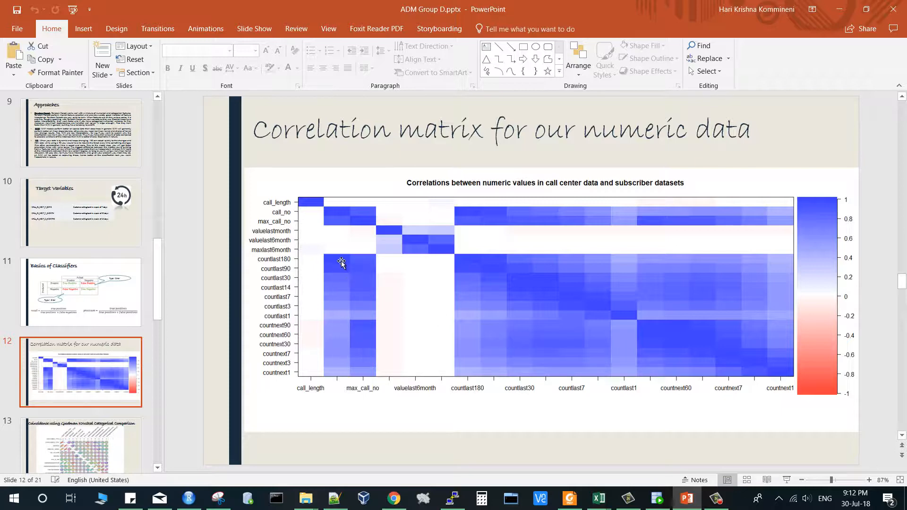
{"action": "mouse_move", "coordinate": [344, 294]}
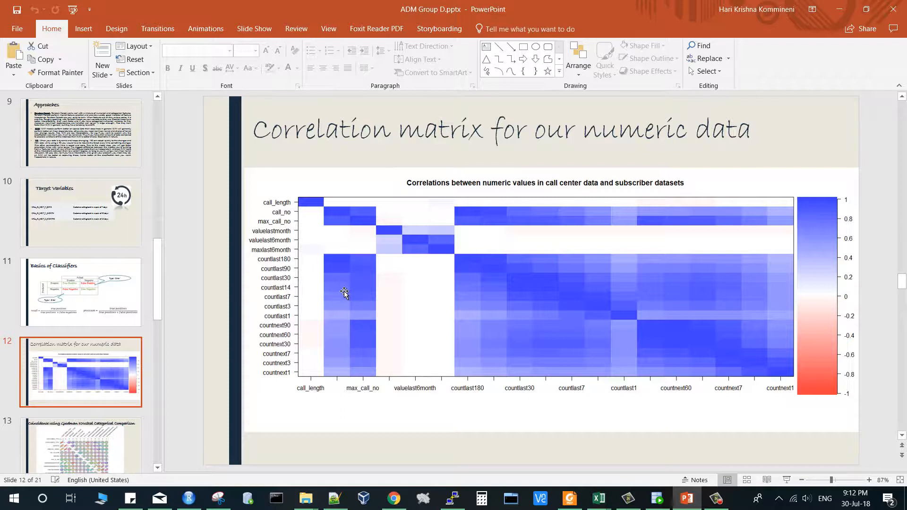
{"action": "mouse_move", "coordinate": [352, 338]}
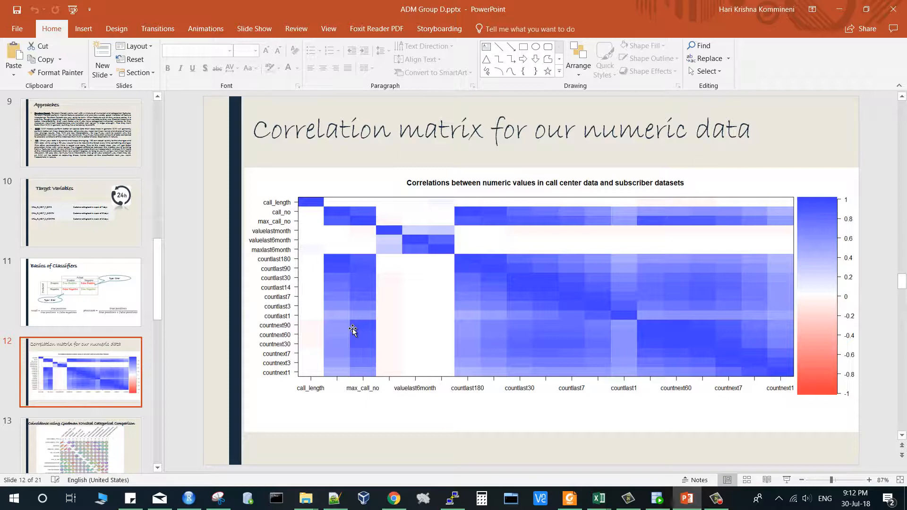
Show slide 13's Goodman Kruskal comparison, briefly revisiting the correlation matrix slide.
{"action": "left_click", "coordinate": [82, 371]}
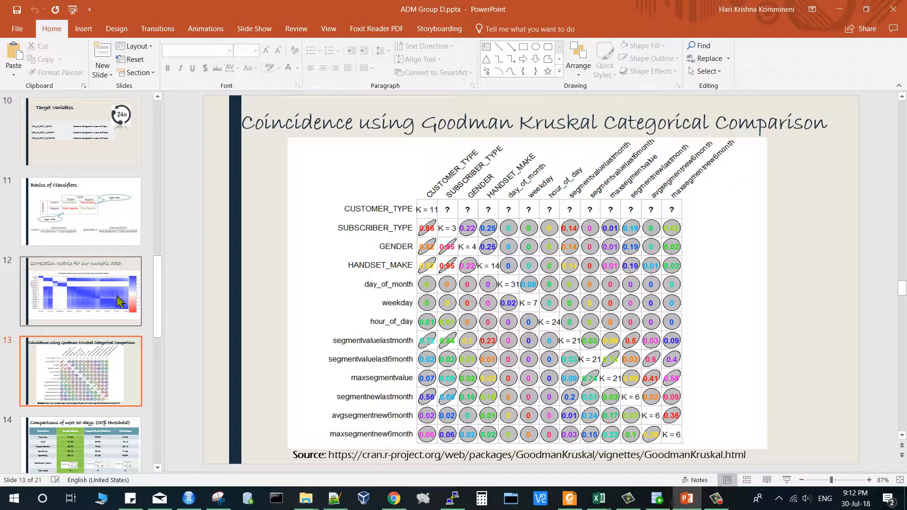
{"action": "left_click", "coordinate": [81, 291]}
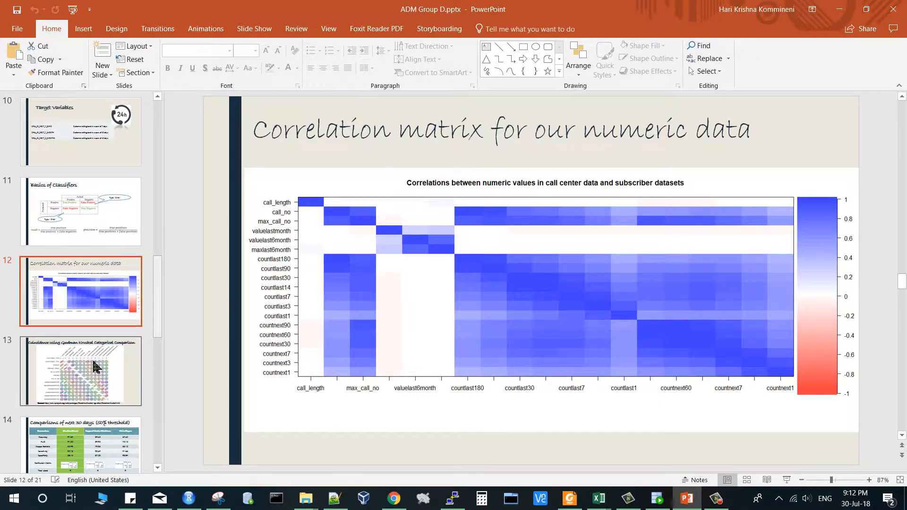
{"action": "left_click", "coordinate": [81, 370]}
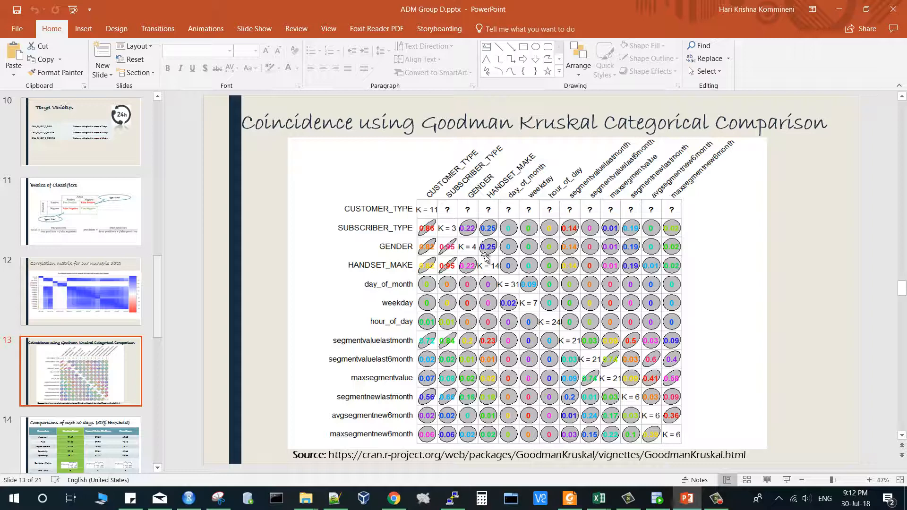
{"action": "mouse_move", "coordinate": [422, 242]}
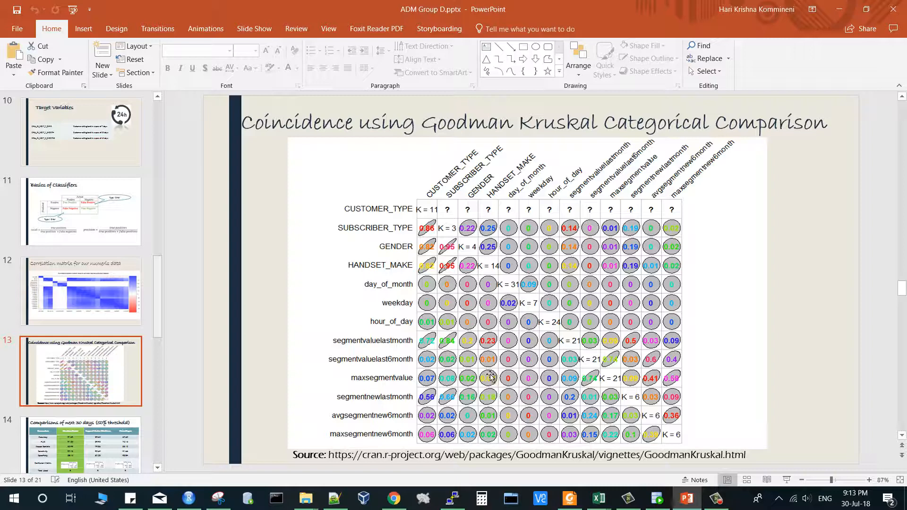
{"action": "mouse_move", "coordinate": [481, 381]}
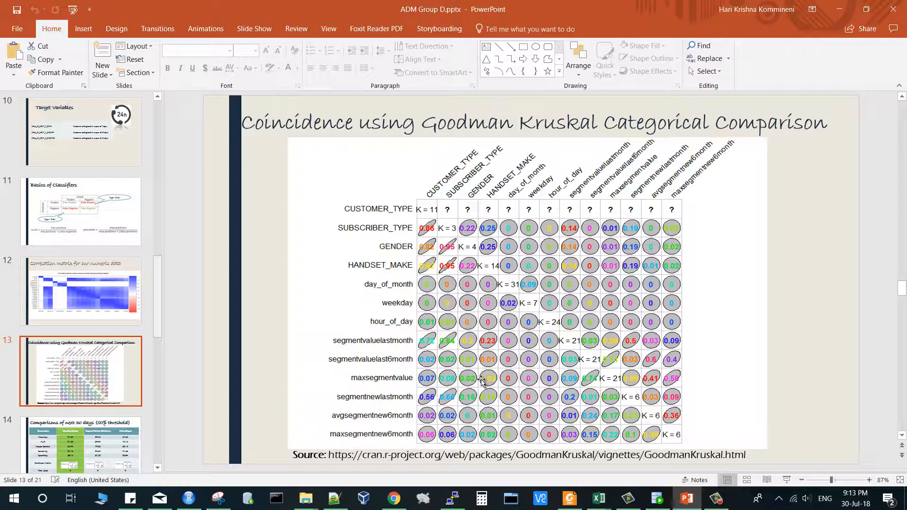
{"action": "mouse_move", "coordinate": [501, 381]}
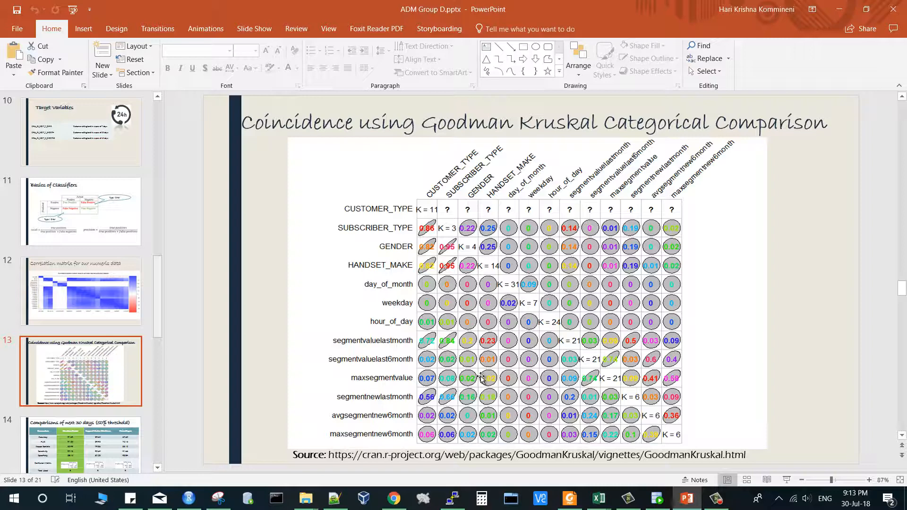
{"action": "mouse_move", "coordinate": [439, 271]}
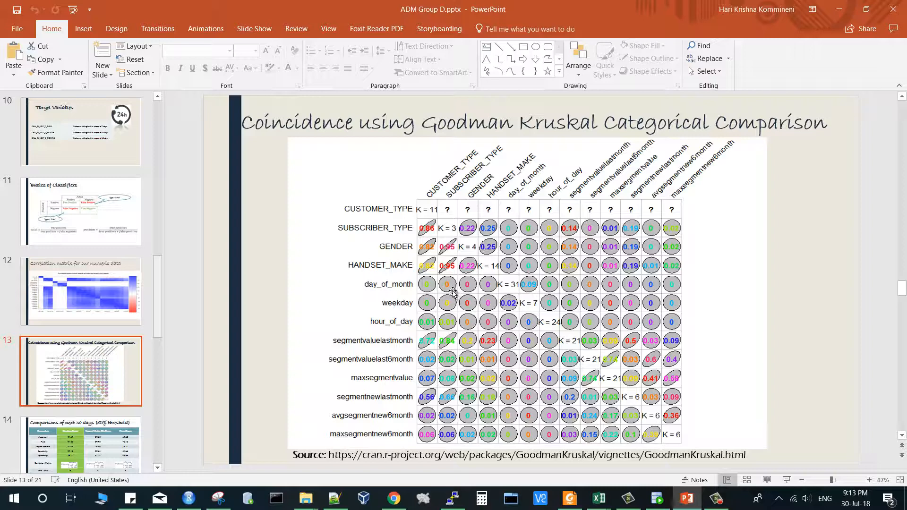
Show slide 14, 'Comparisons of next 30 days (50% threshold)', then return to the R script.
{"action": "left_click", "coordinate": [81, 331]}
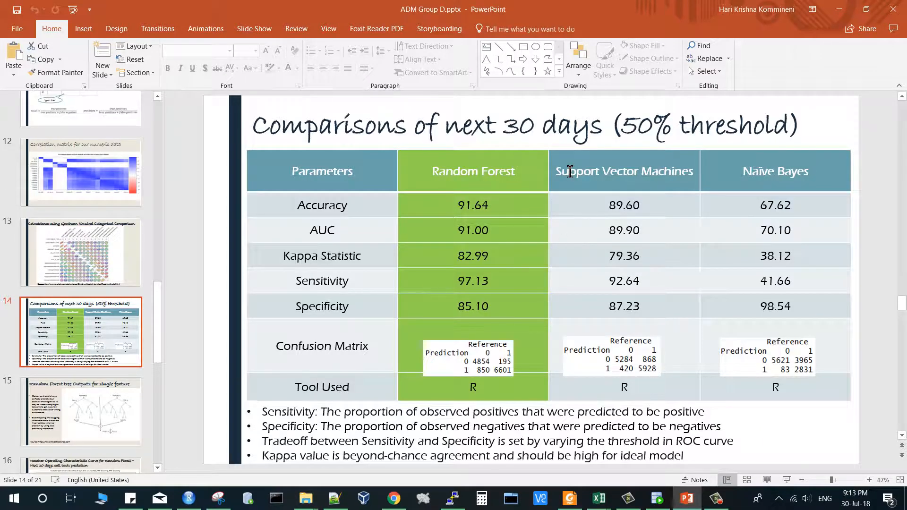
{"action": "mouse_move", "coordinate": [676, 212]}
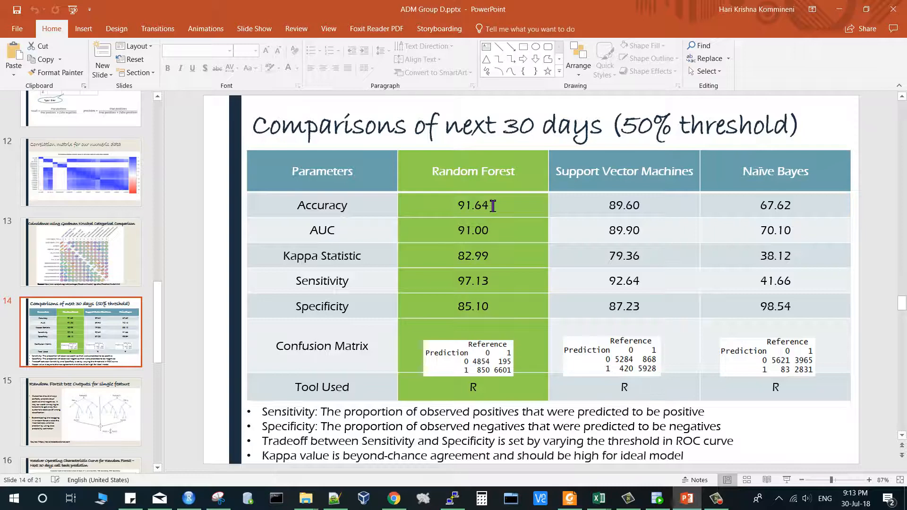
{"action": "mouse_move", "coordinate": [438, 305]}
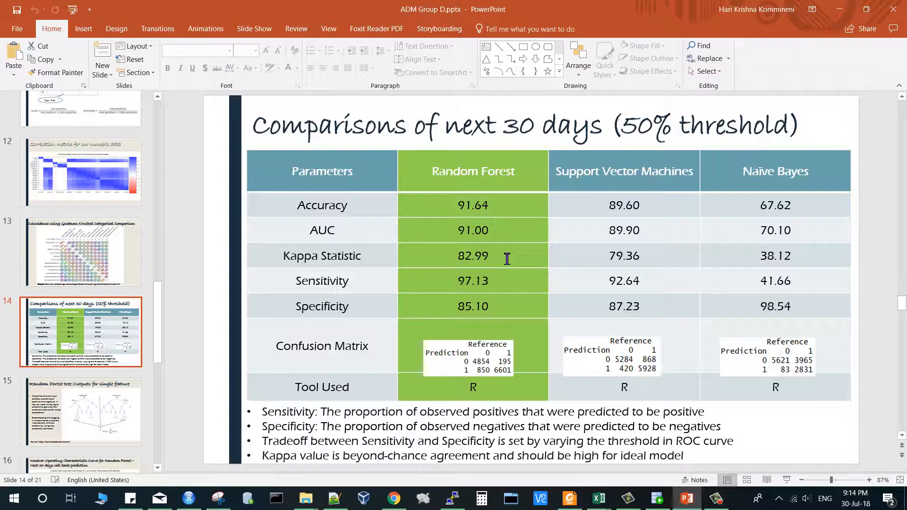
{"action": "mouse_move", "coordinate": [804, 272]}
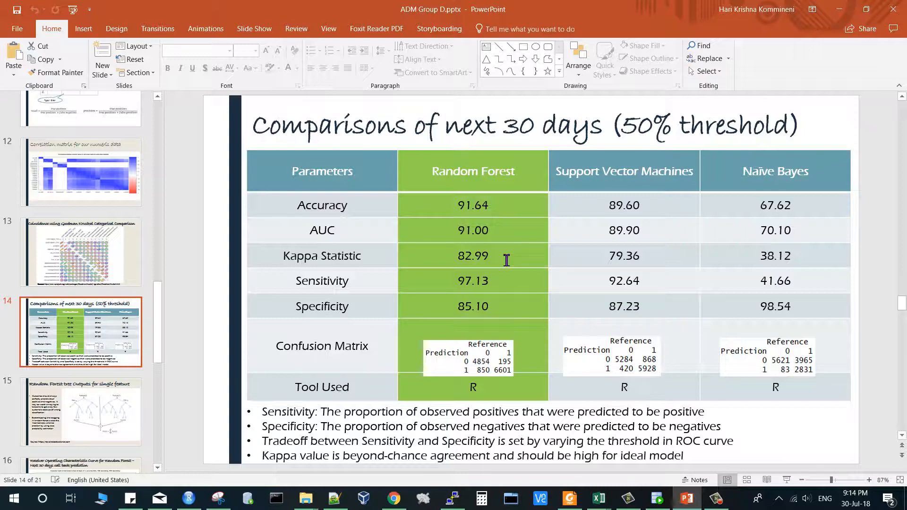
{"action": "mouse_move", "coordinate": [730, 257]}
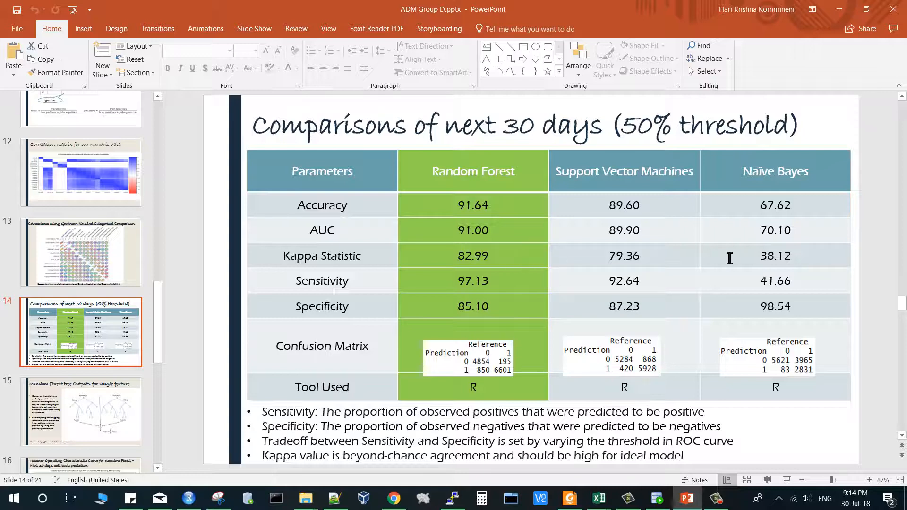
{"action": "mouse_move", "coordinate": [511, 191]}
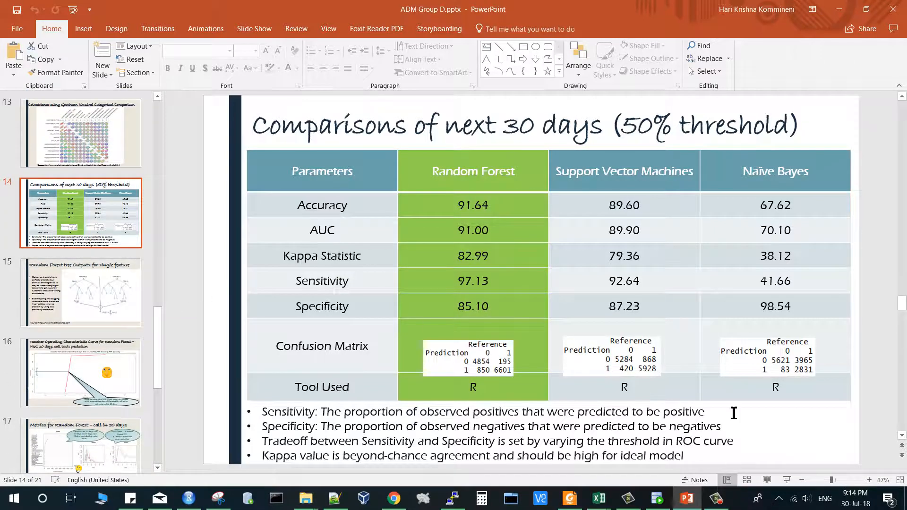
{"action": "left_click", "coordinate": [187, 498]}
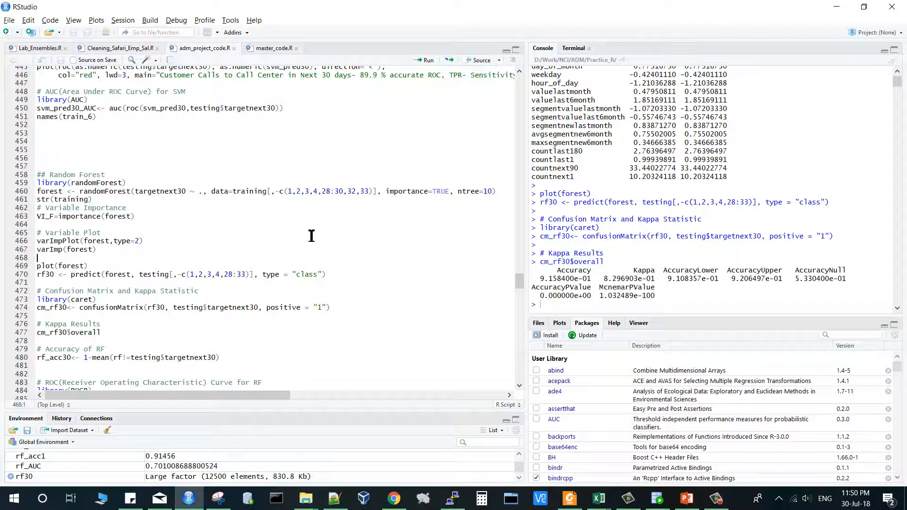
{"action": "mouse_move", "coordinate": [37, 182]}
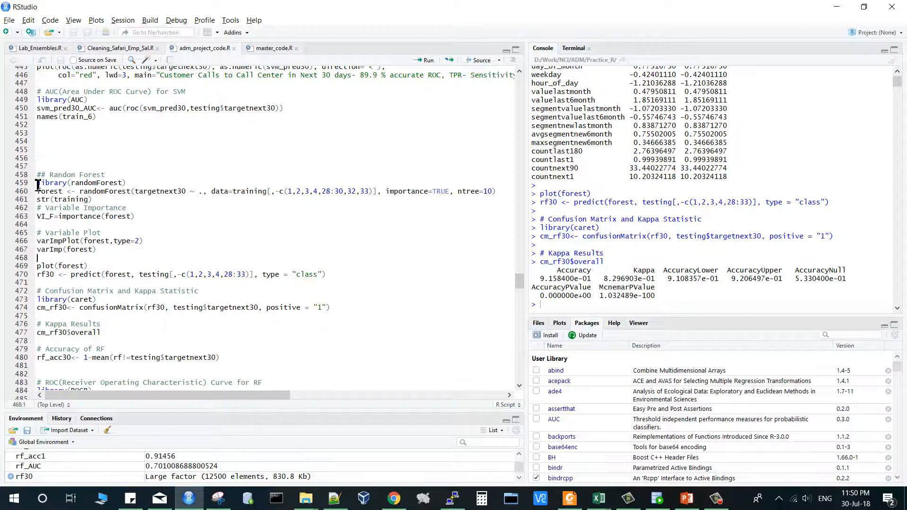
Select lines 458-480, from '## Random Forest' through the RF accuracy calculation.
{"action": "left_click_drag", "start_coordinate": [38, 174], "coordinate": [220, 357]}
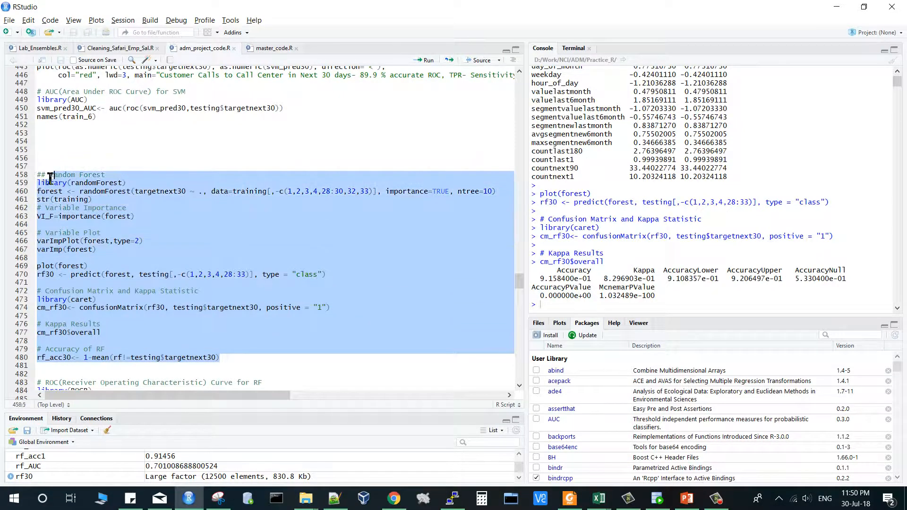